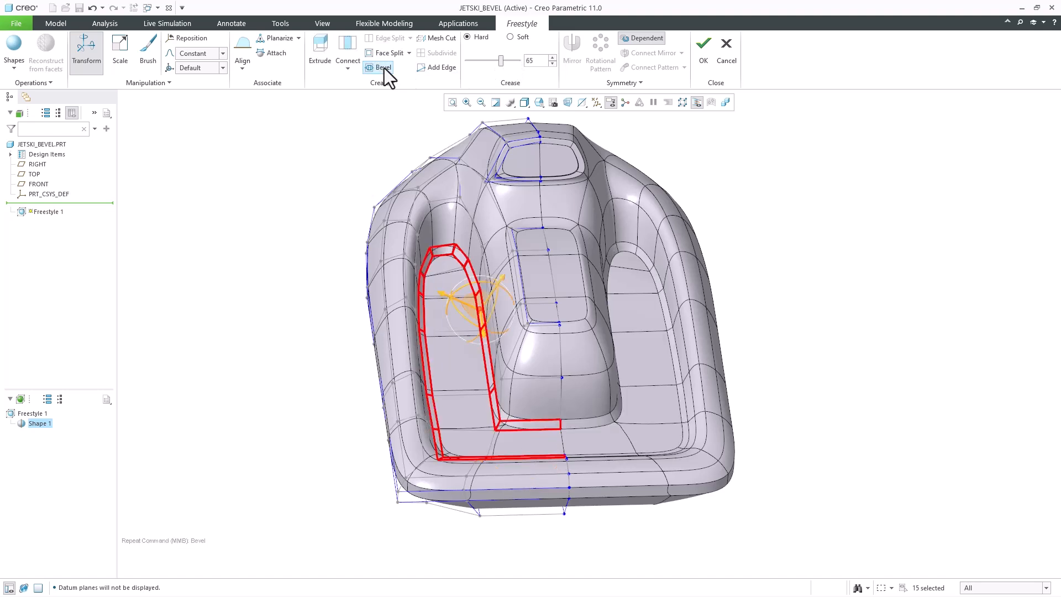
mouse_move(227, 78)
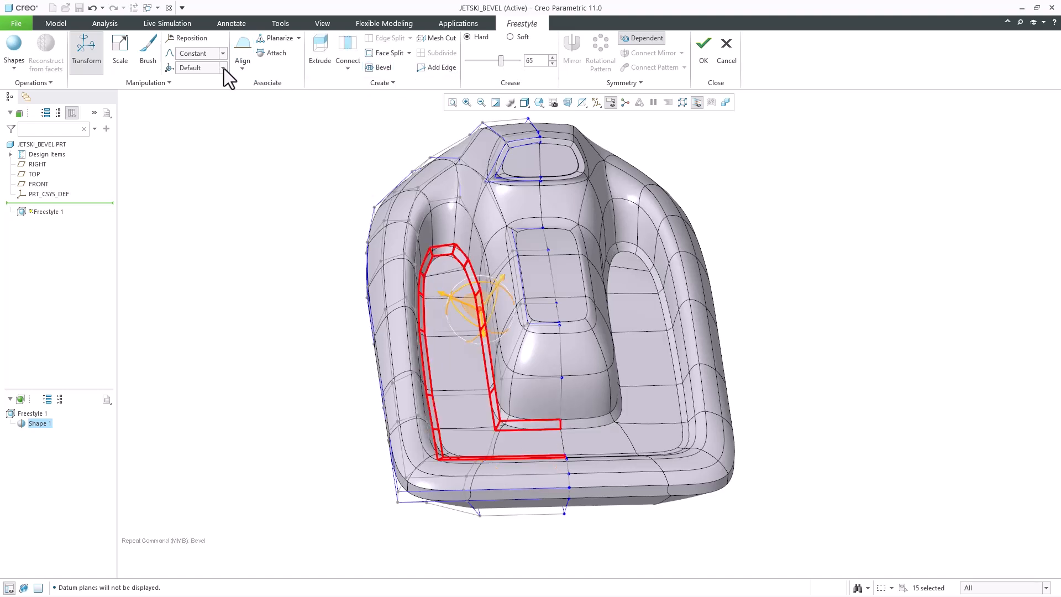
- Switch the Transform mode to Bevel and bevel the selected seat-recess edge faces
left_click(222, 53)
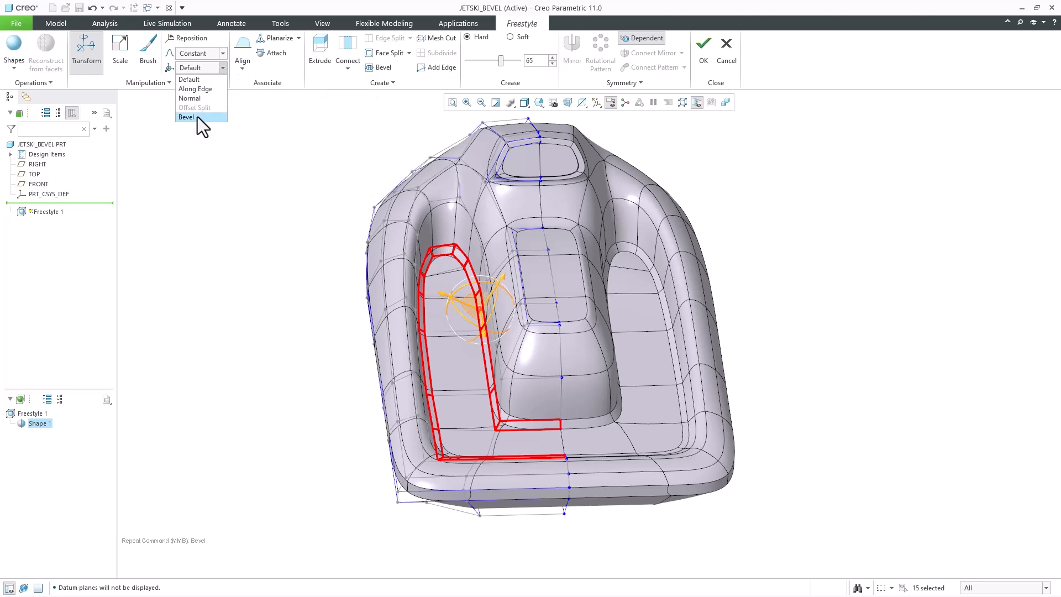
left_click(186, 117)
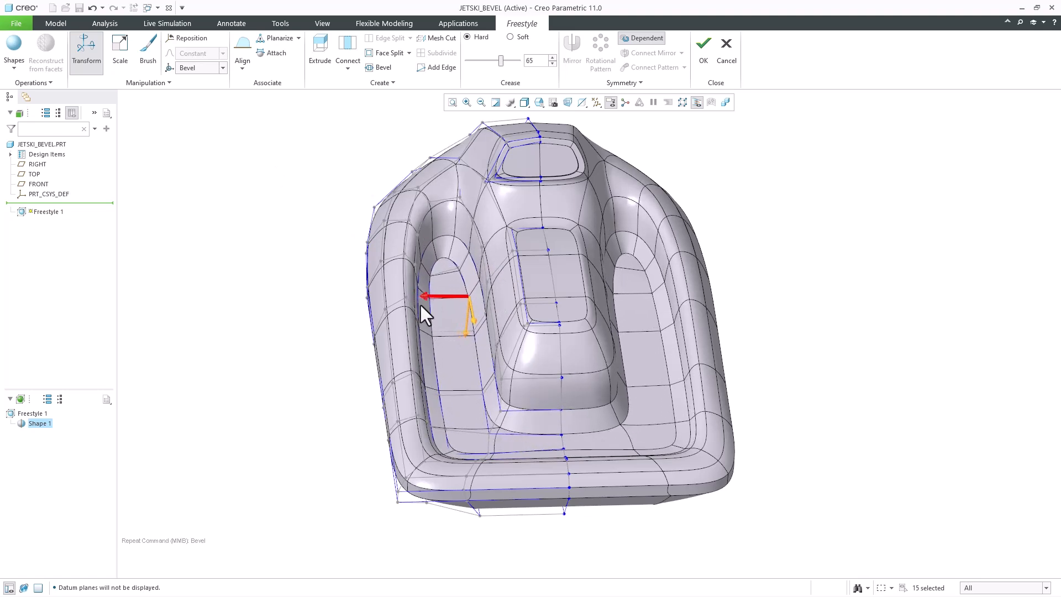
left_click(444, 298)
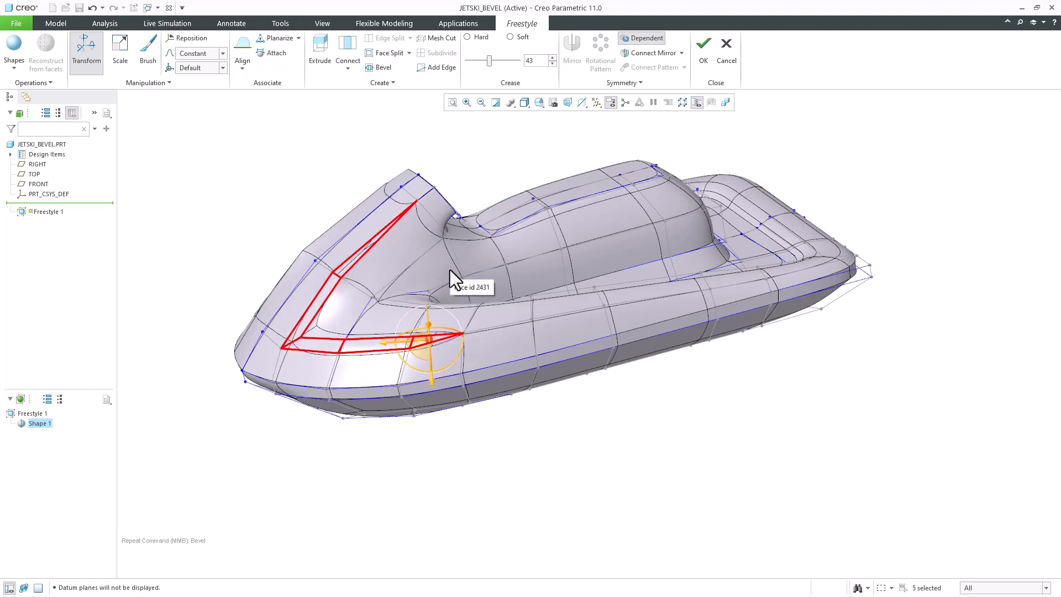
- Set the Transform mode to Bevel for the selected V-shaped front deck faces
left_click(222, 67)
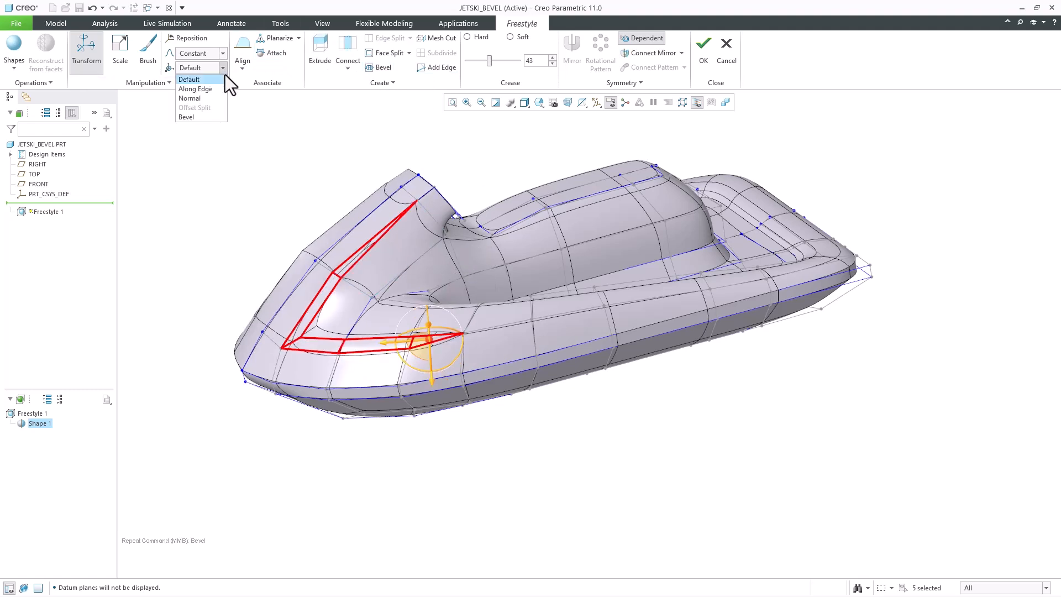
left_click(187, 117)
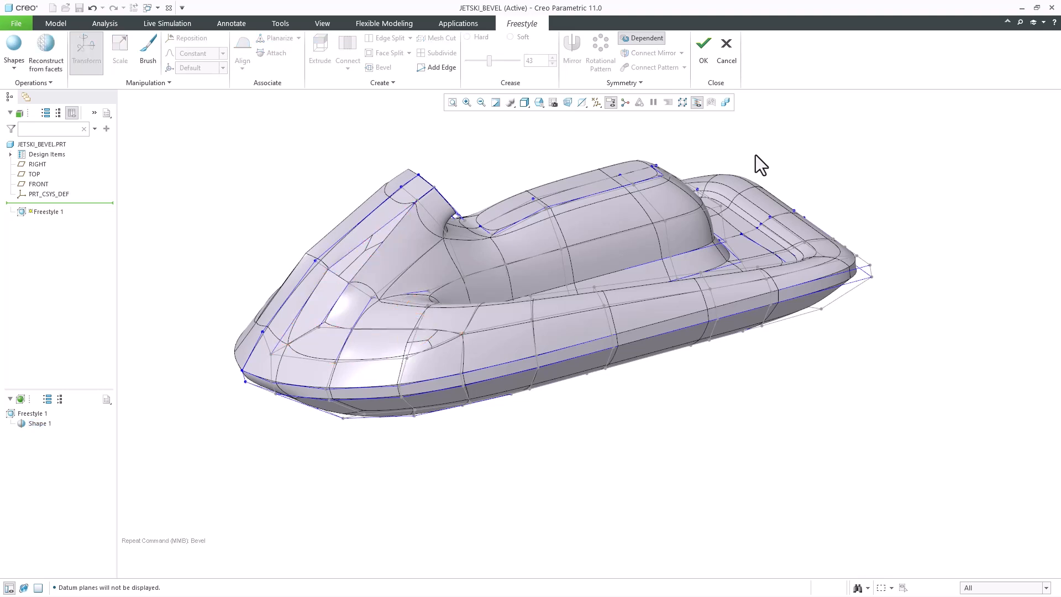
mouse_move(762, 172)
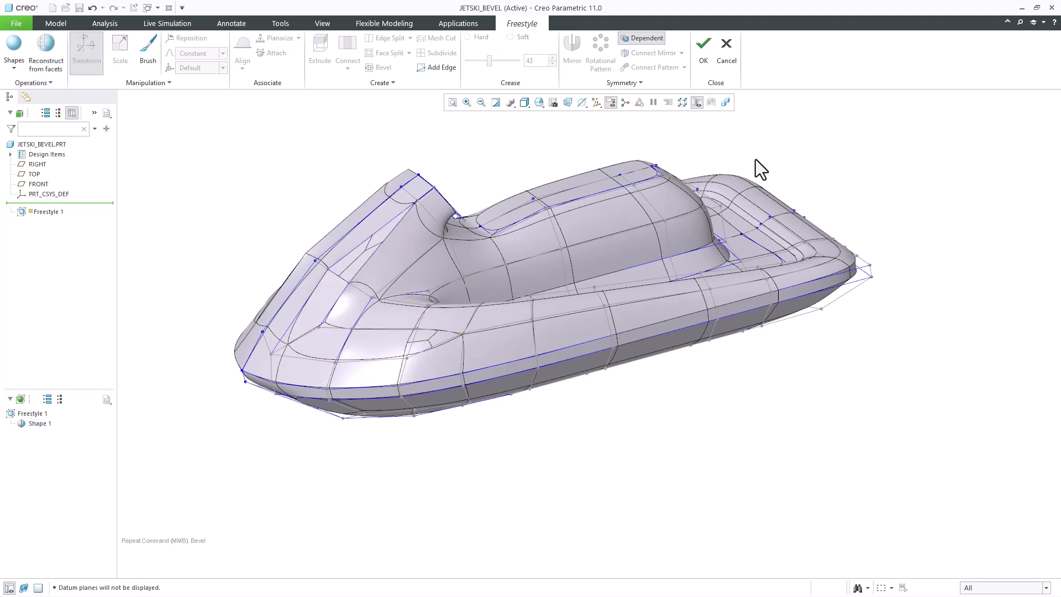